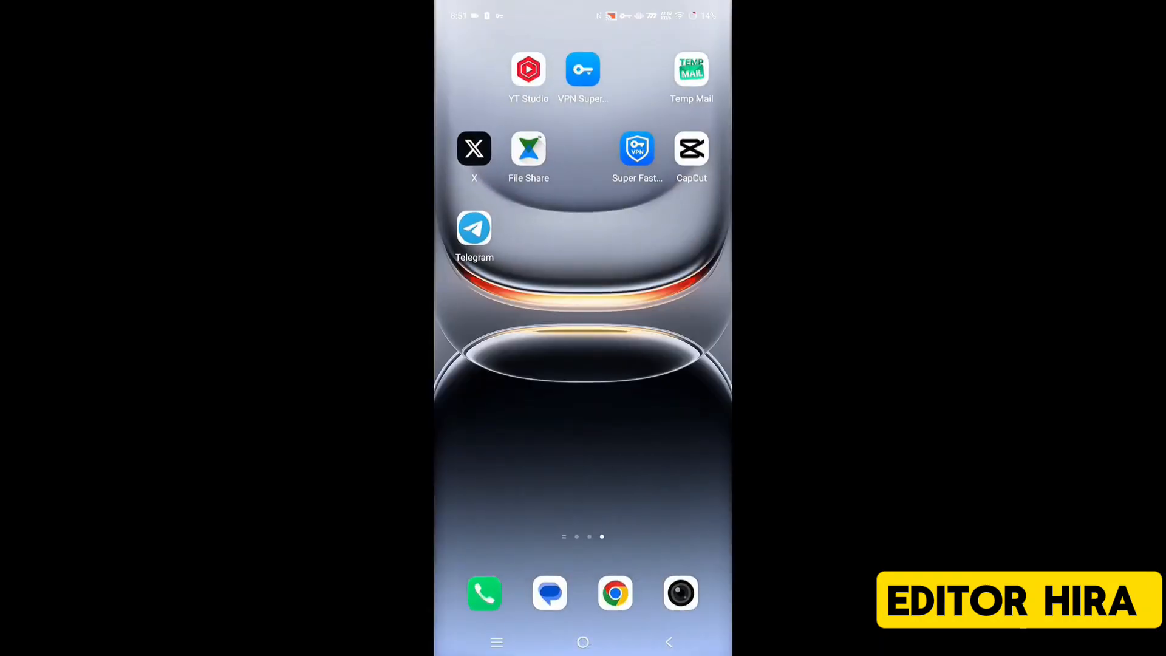
Launch CapCut, accept the updated terms notice, and go to the Me profile page
click(527, 148)
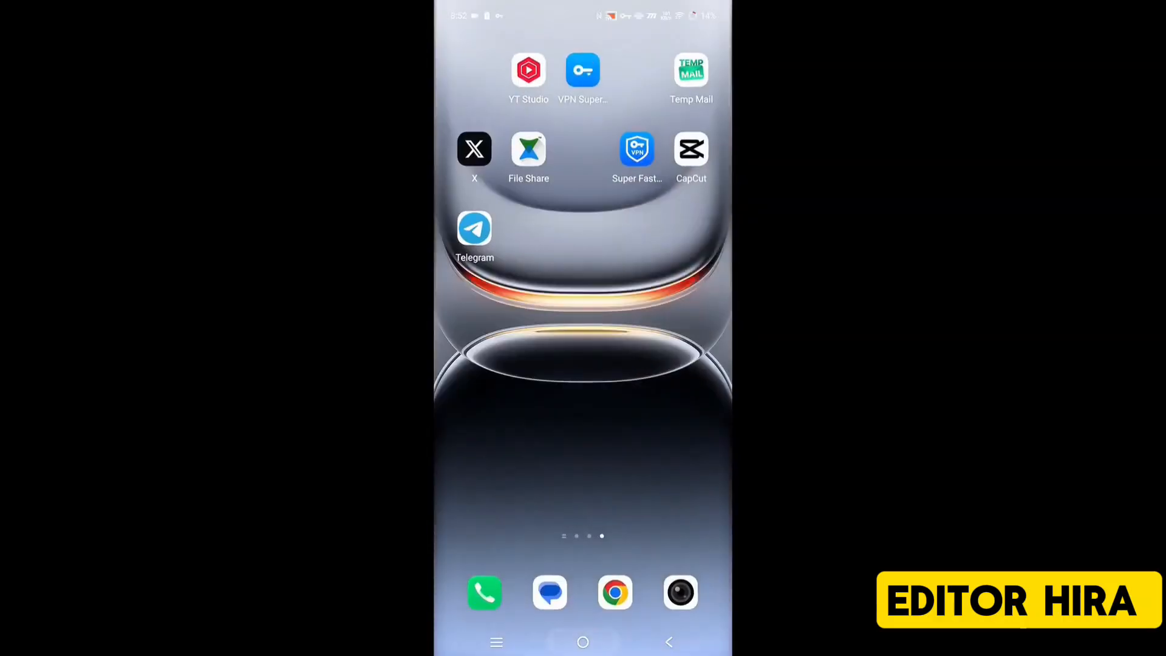
click(690, 147)
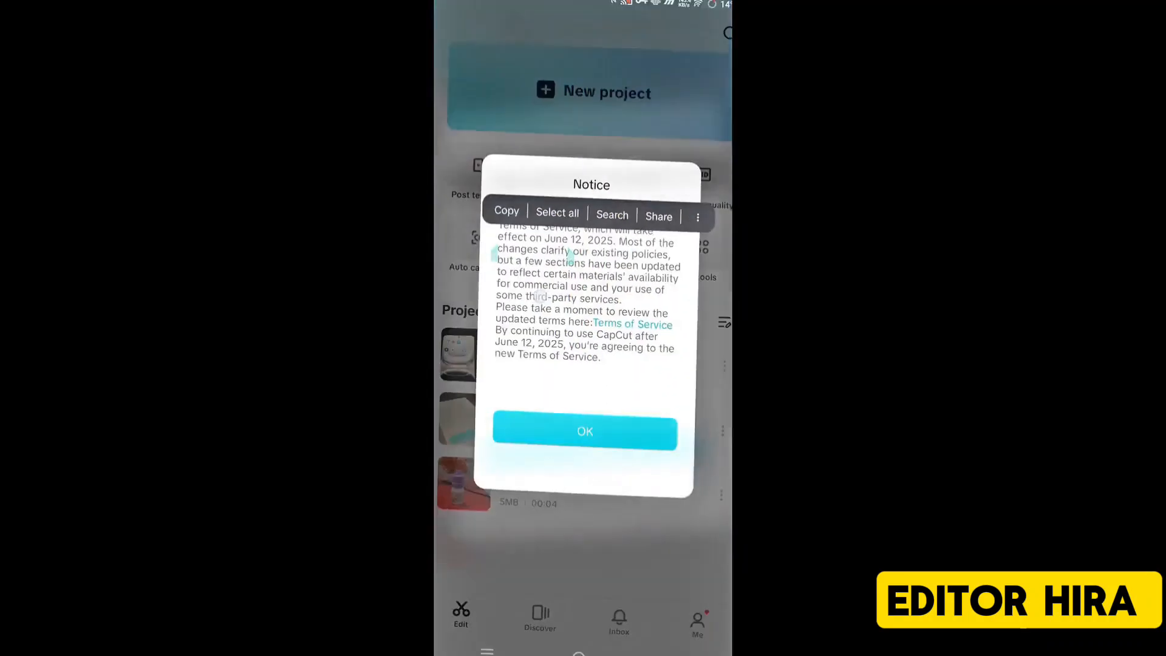
click(584, 433)
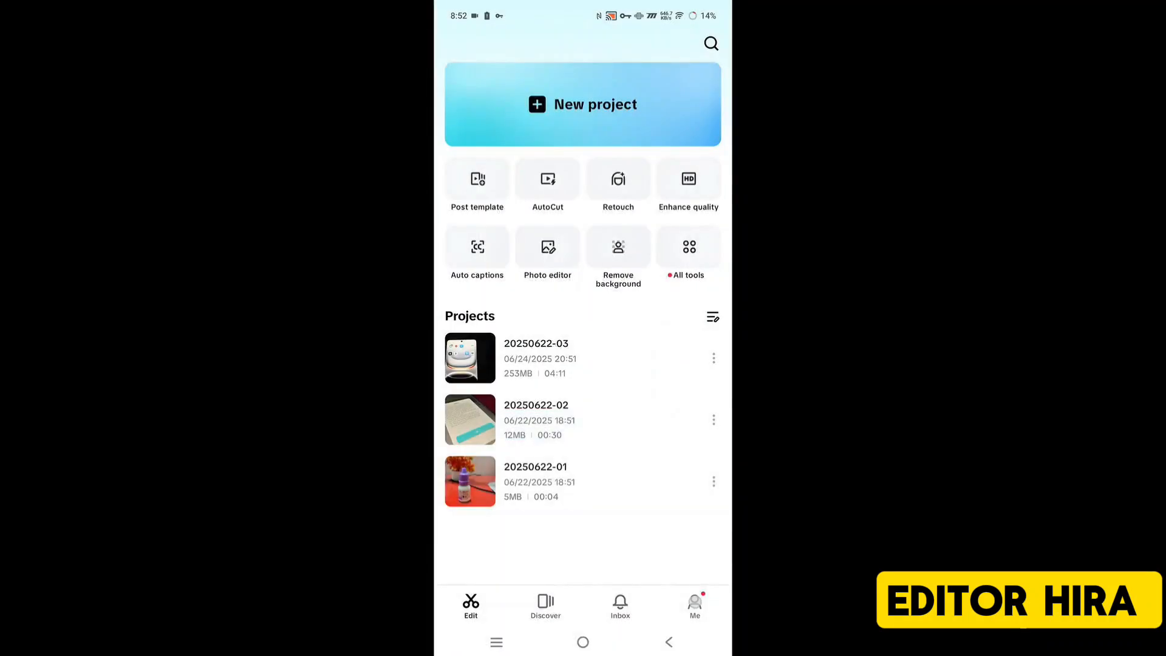
click(693, 605)
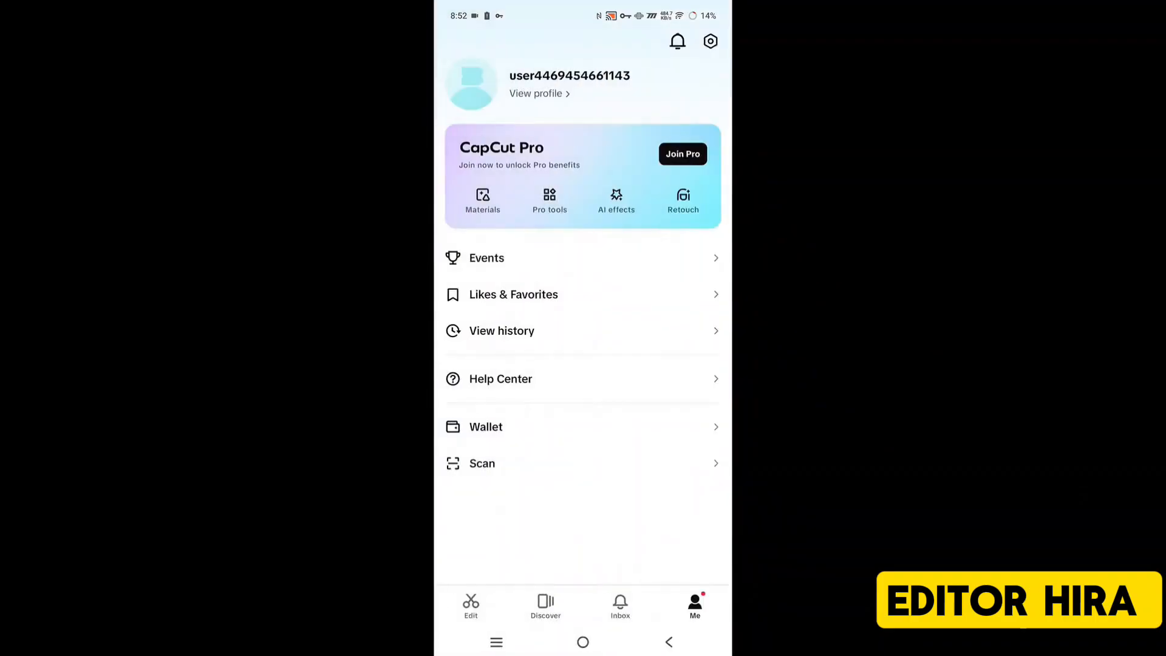
Switch off Add default ending in Settings, discarding the ending, and return to the home screen
click(709, 41)
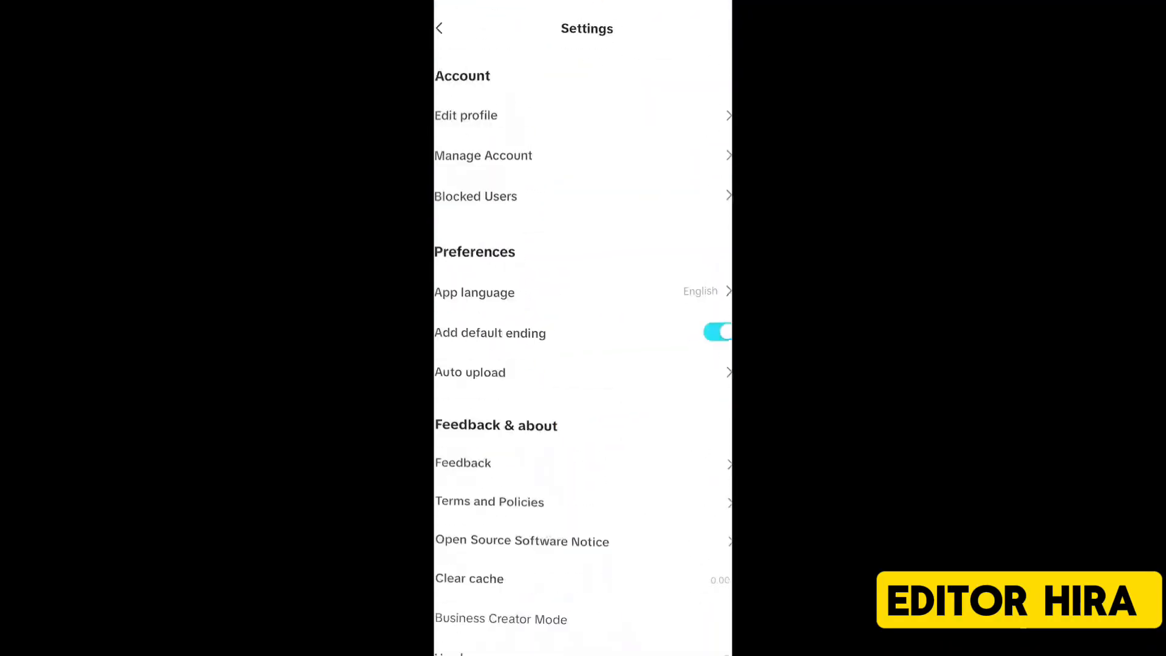
click(717, 331)
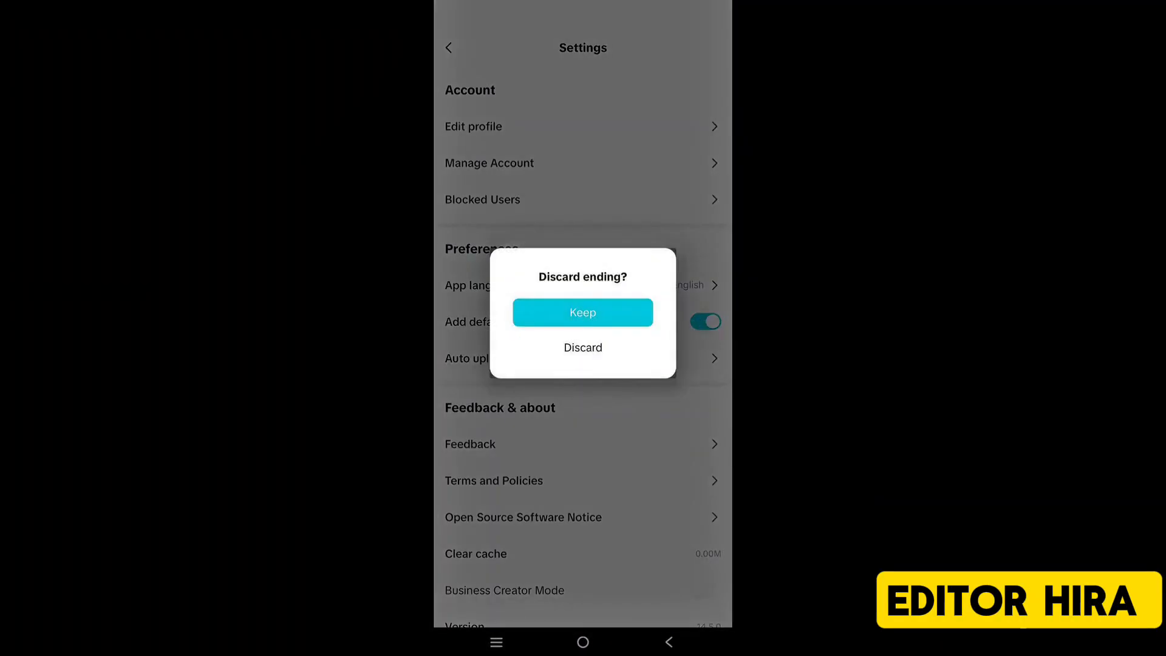
click(583, 347)
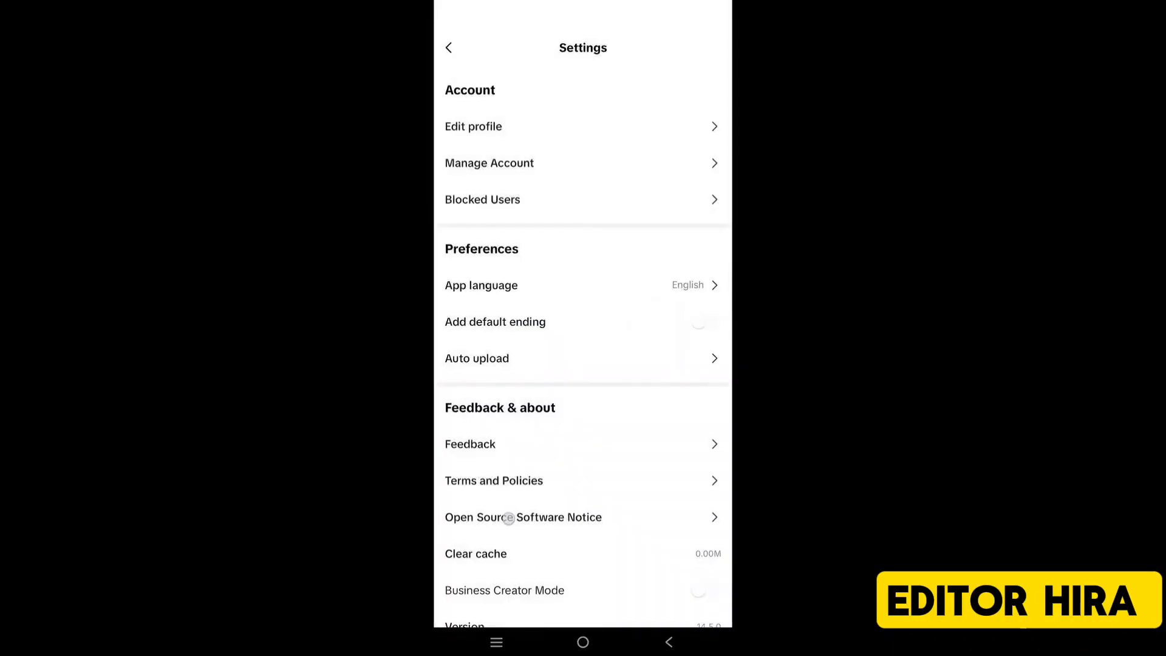
scroll(down, 3)
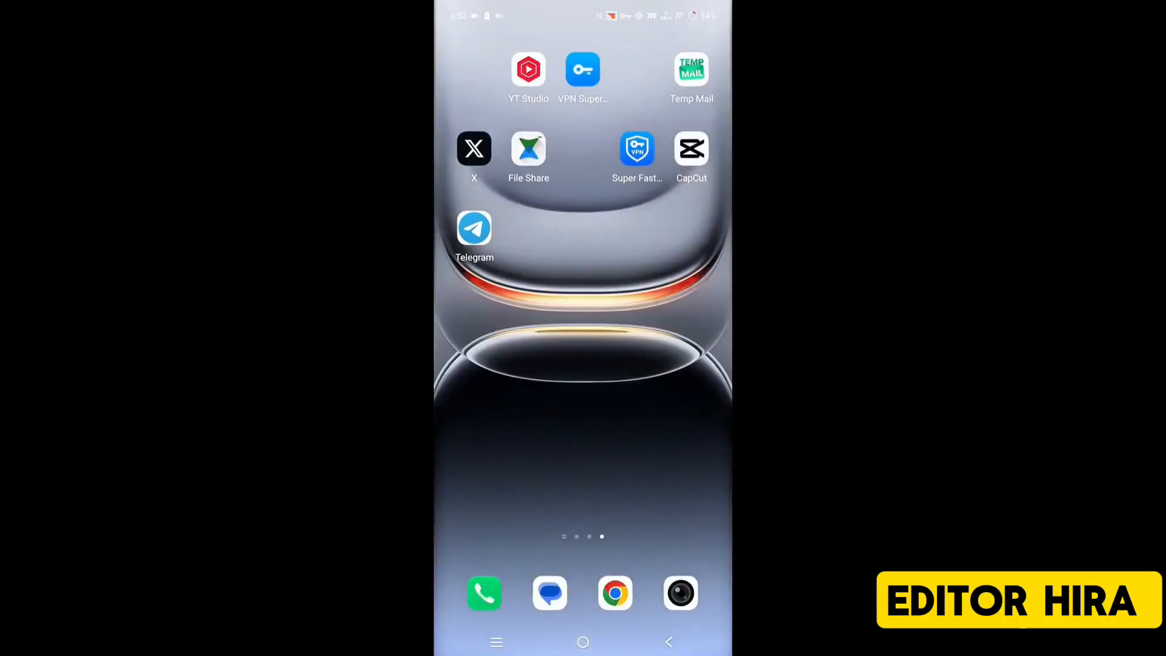
Relaunch CapCut and choose the 2-column layout in the Switch layout sheet
click(691, 146)
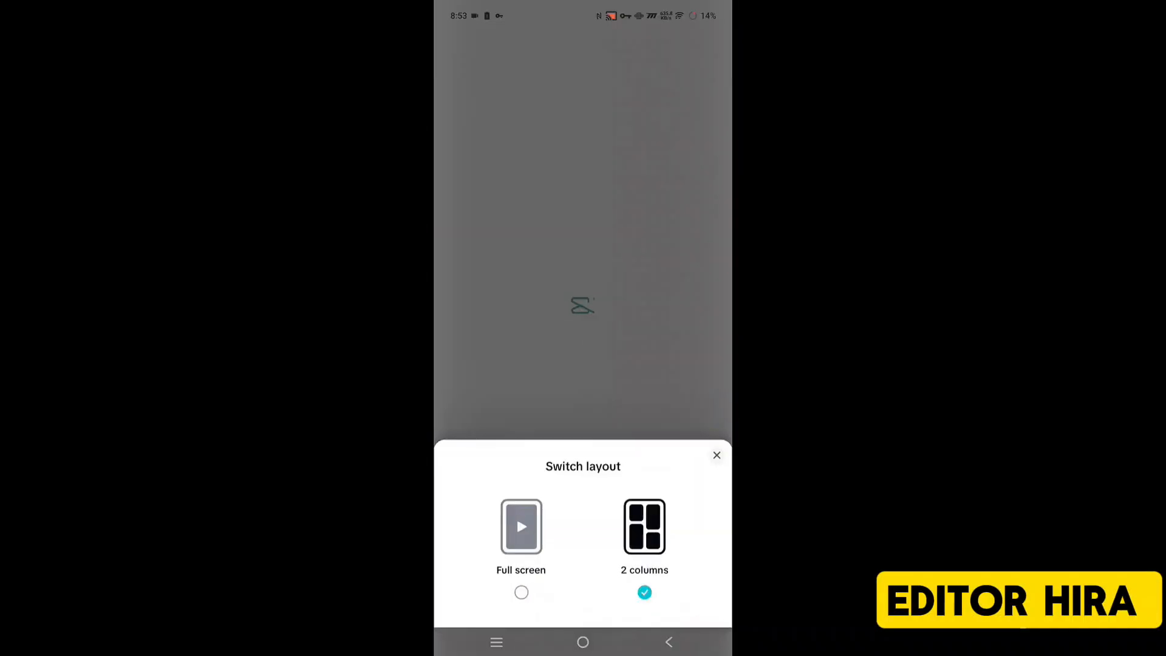
click(716, 454)
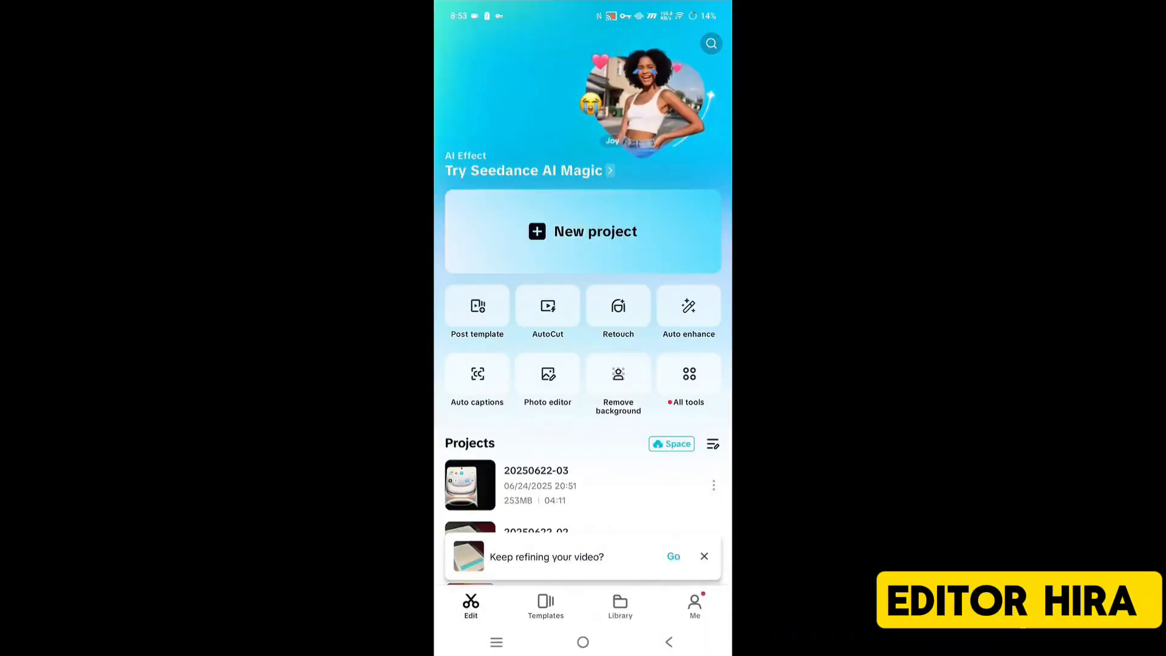